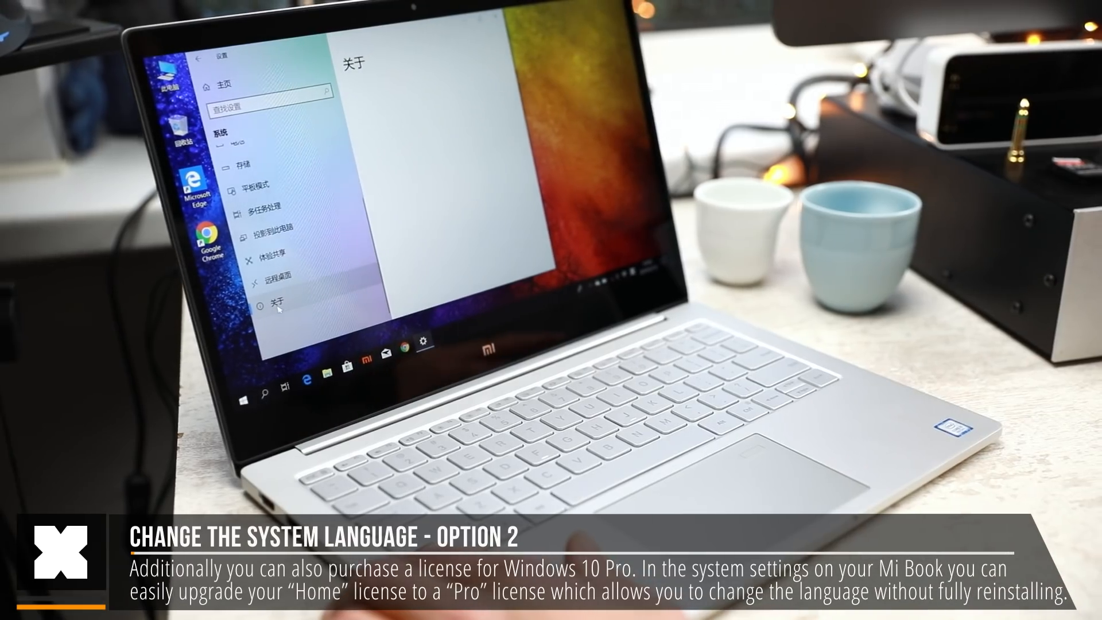
Open the Activation page to view the current Windows edition and upgrade options.
click(281, 308)
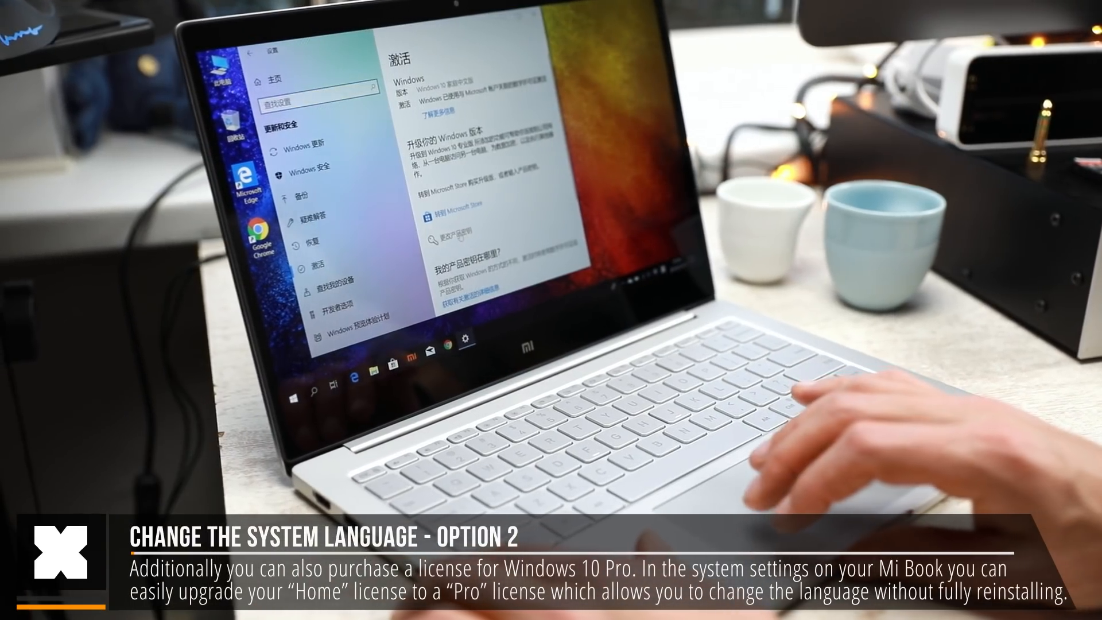
click(467, 232)
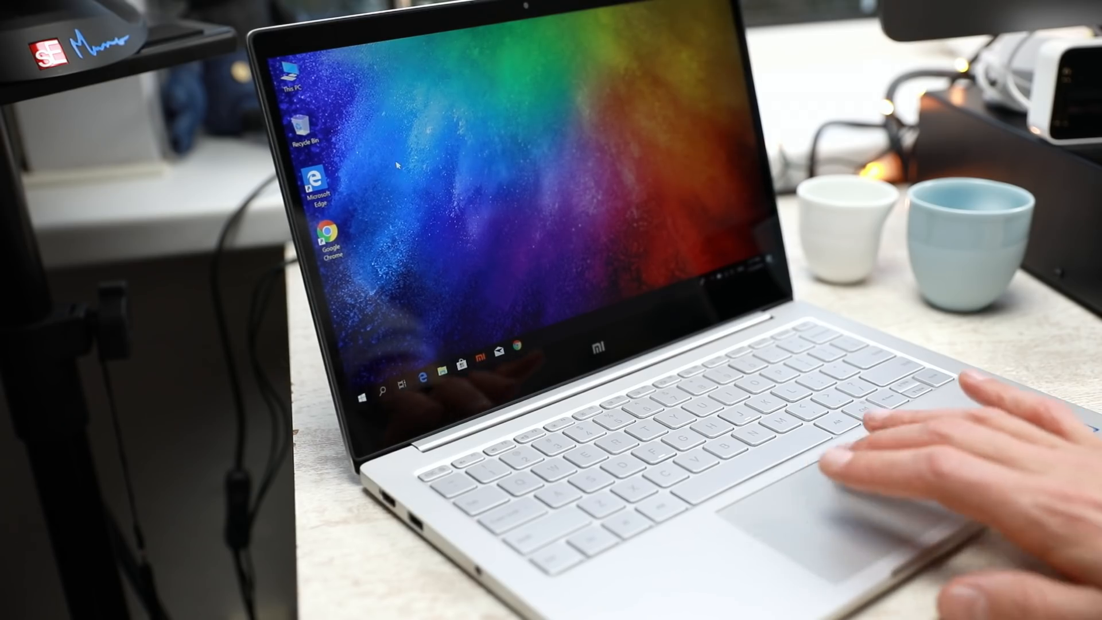
Show the Start menu with the alphabetical app list and live tiles.
click(362, 397)
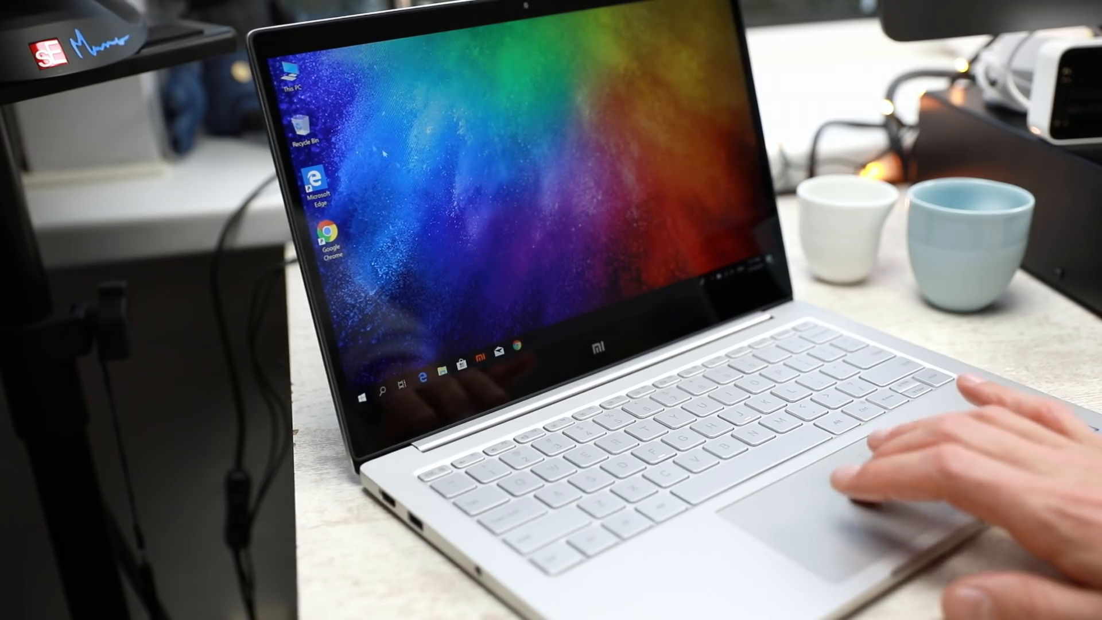
click(362, 396)
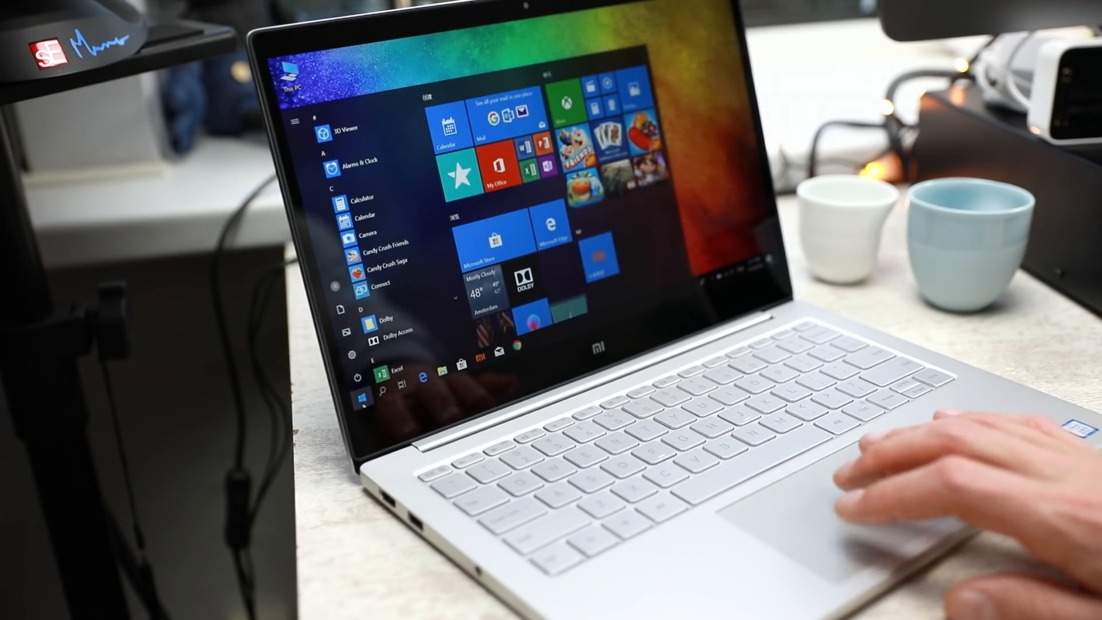